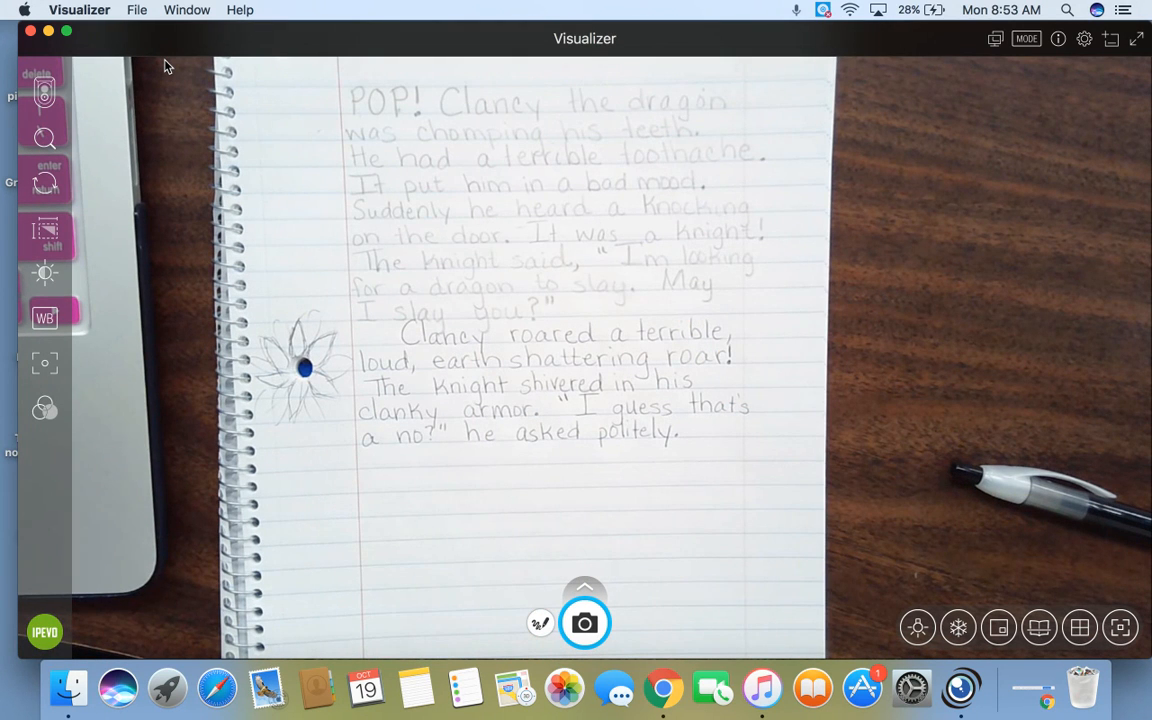
mouse_move(163, 145)
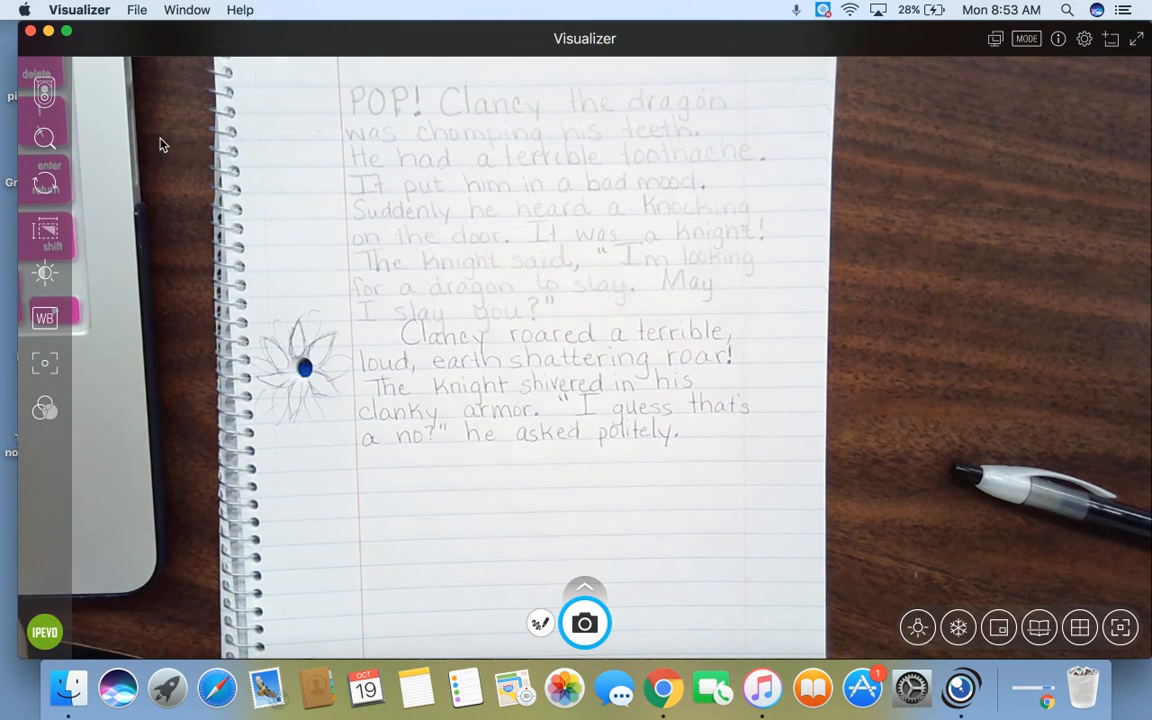
mouse_move(663, 688)
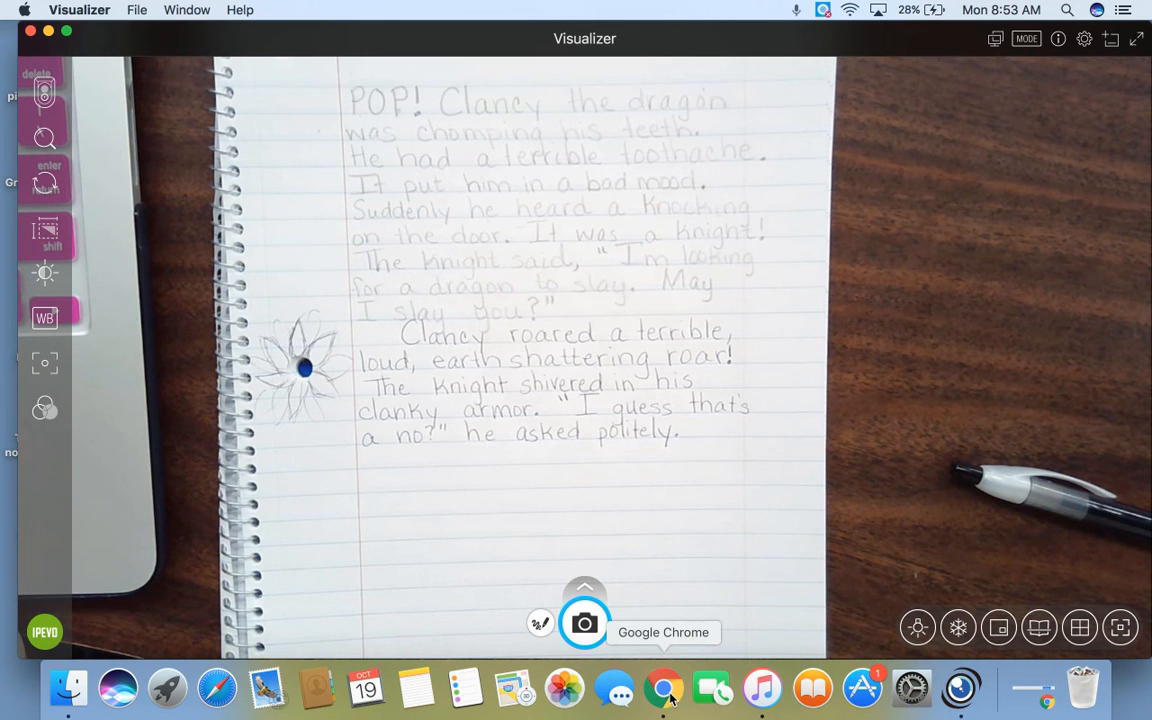